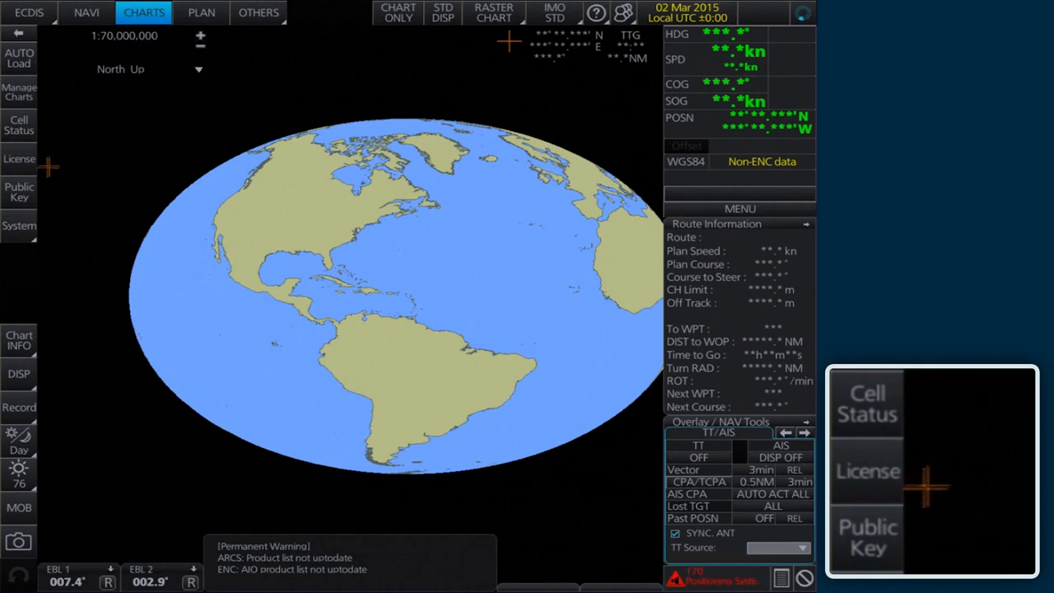
{"action": "mouse_move", "coordinate": [903, 498]}
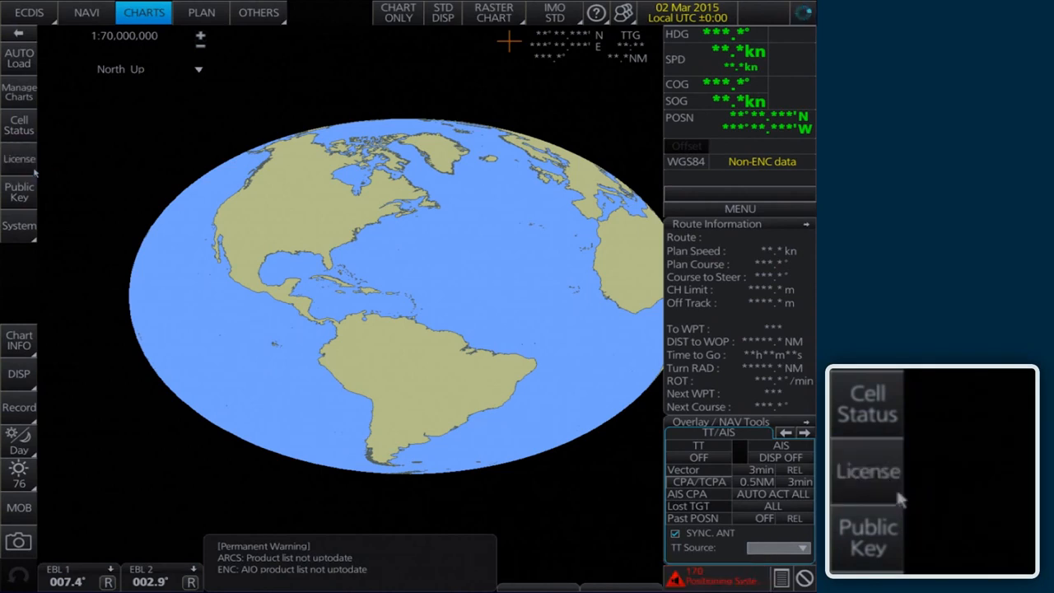
Show the Licenses window on the ENC tab with its empty cell license list
{"action": "left_click", "coordinate": [866, 471]}
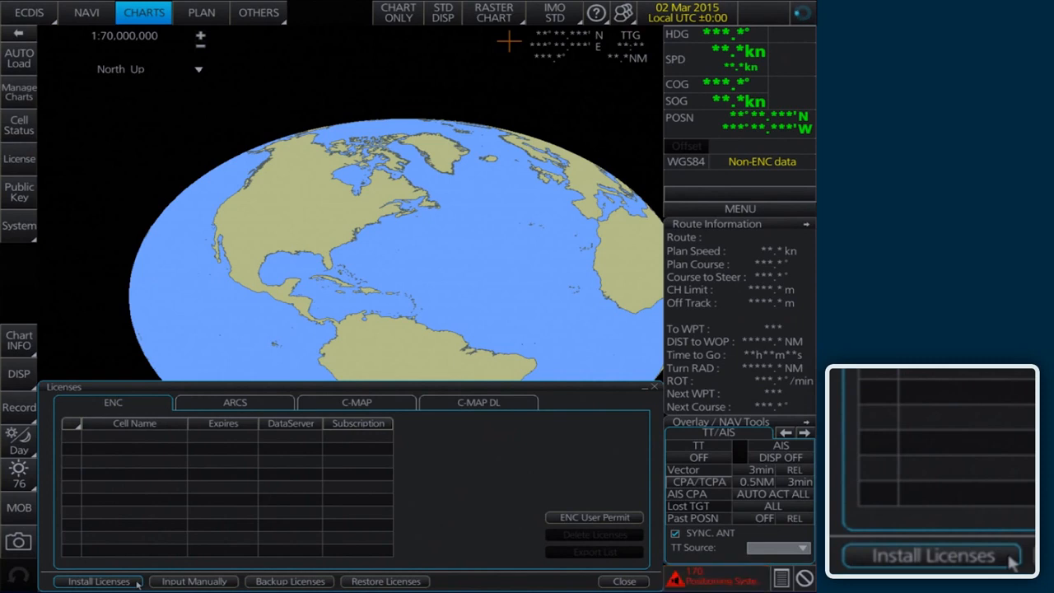
Start Install Licenses and choose PERMIT.TXT on the USB Flash drive as the permit file
{"action": "left_click", "coordinate": [99, 580]}
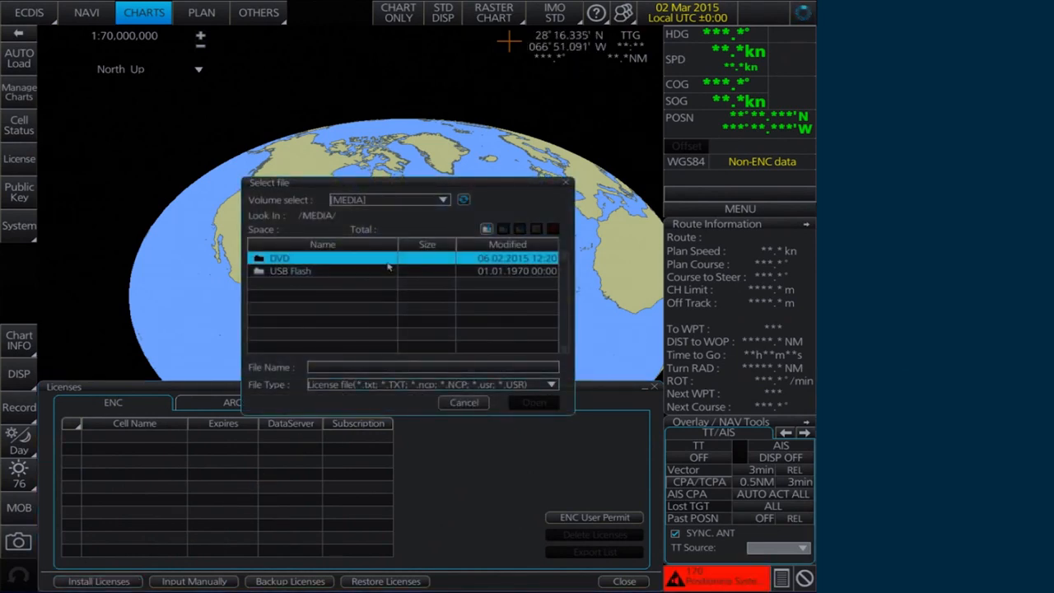
{"action": "double_click", "coordinate": [290, 270]}
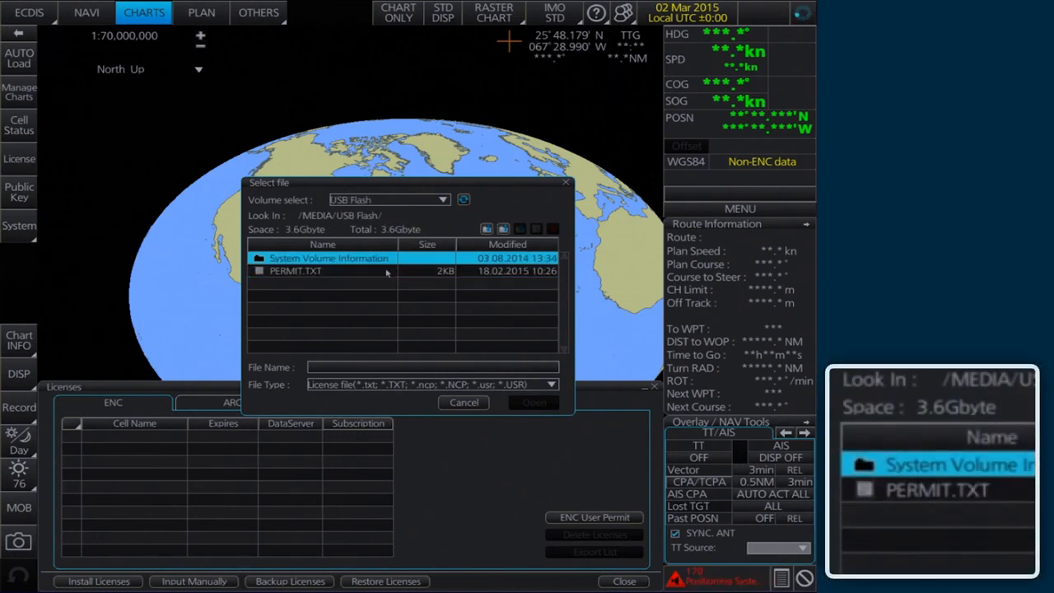
{"action": "left_click", "coordinate": [295, 270]}
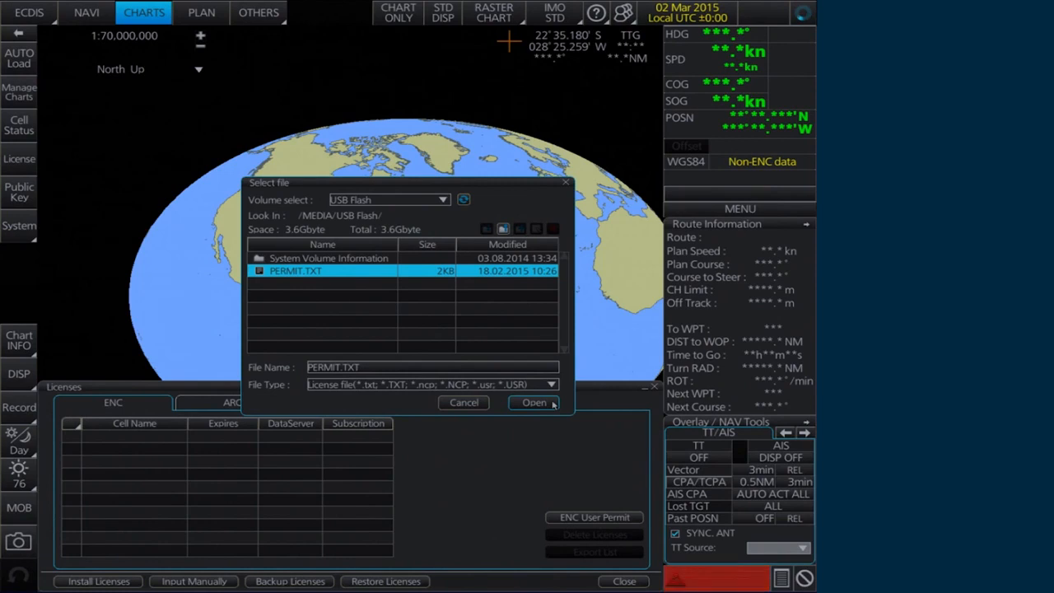
Install the 26 GB cell permits from PERMIT.TXT, expiring 31 Dec 2015, and acknowledge the report
{"action": "left_click", "coordinate": [533, 402]}
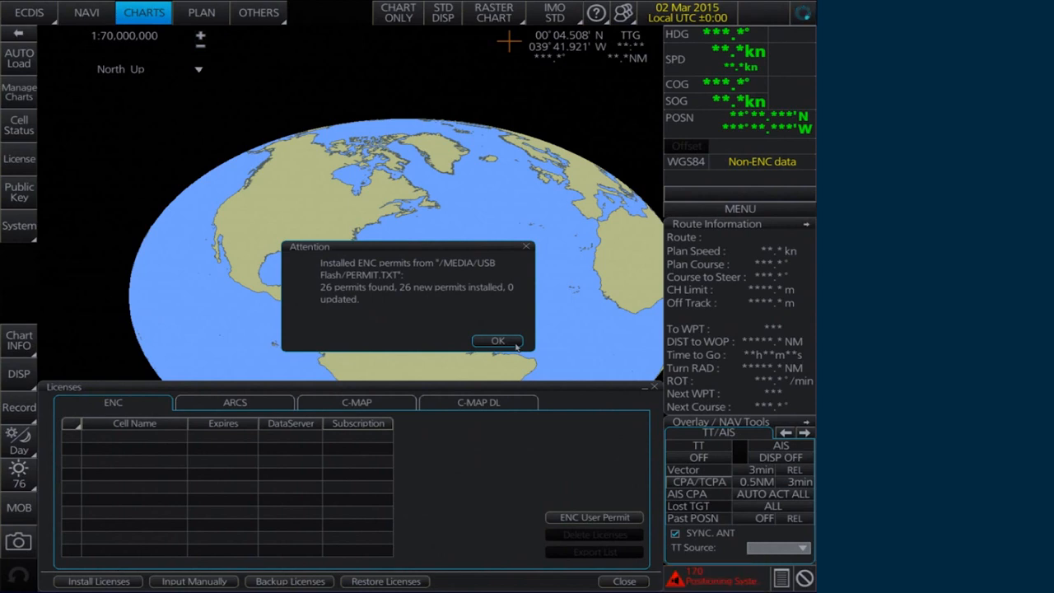
{"action": "left_click", "coordinate": [498, 341]}
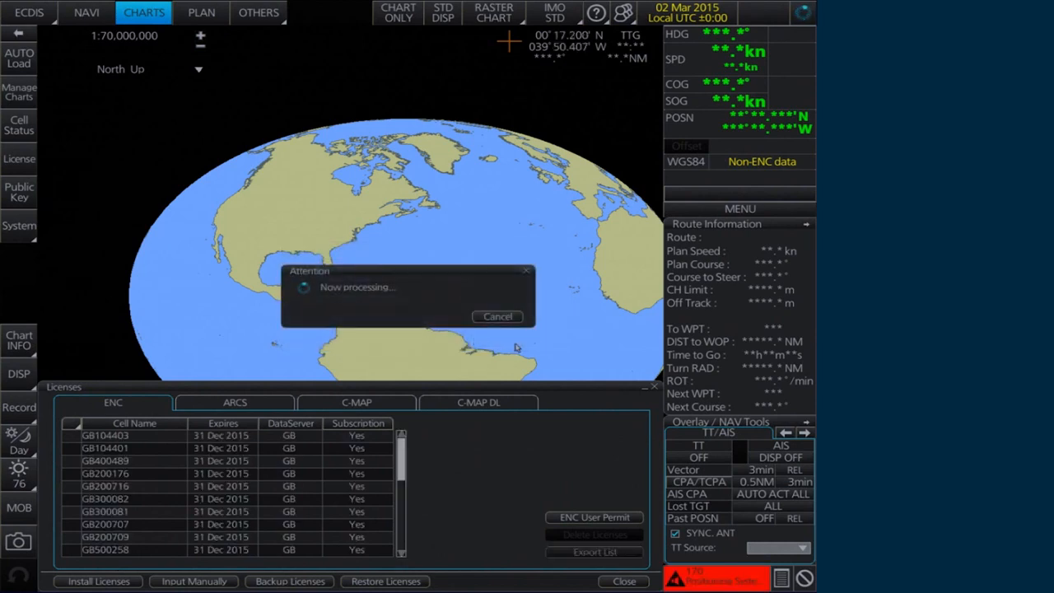